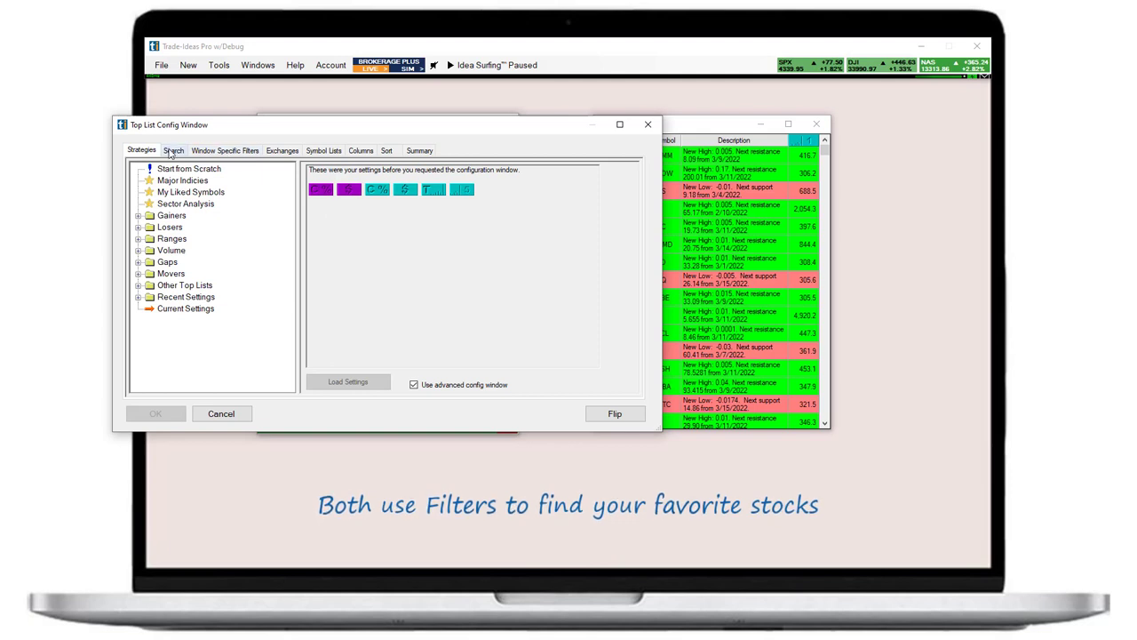
Browse the All Filters catalogue, then return to the Top List's active filter limits
left_click(173, 149)
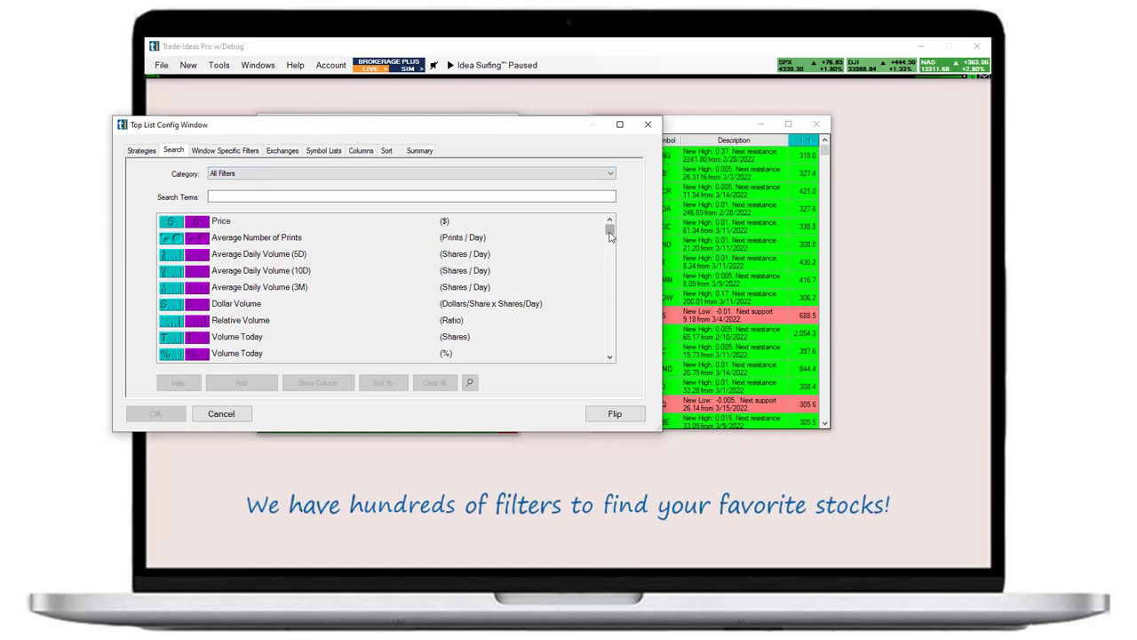
scroll("down", 3)
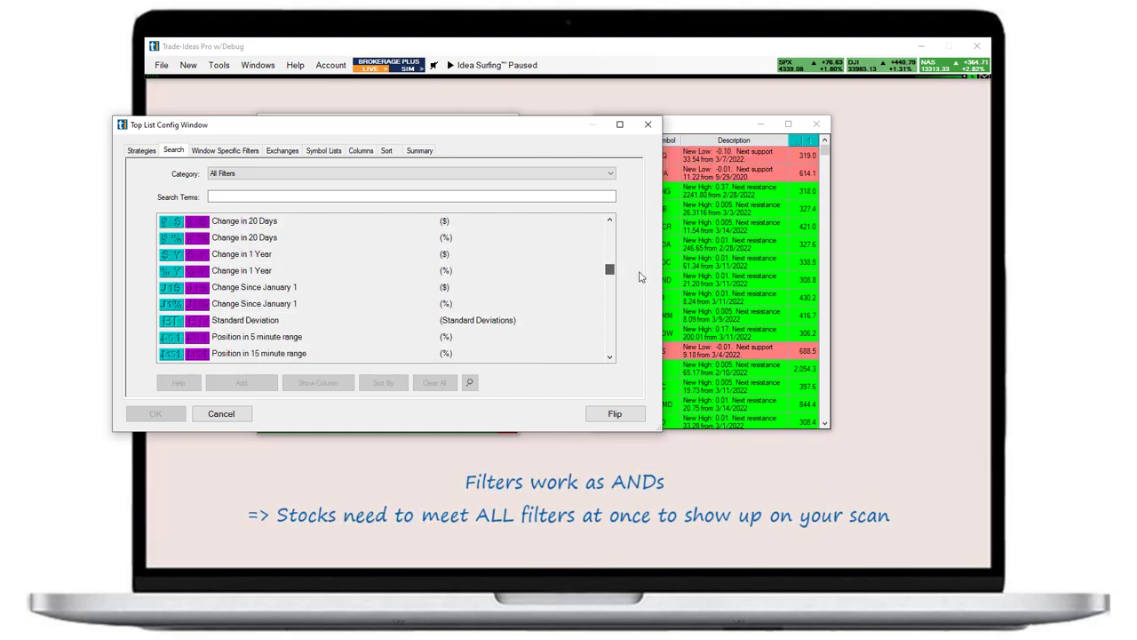
scroll("down", 3)
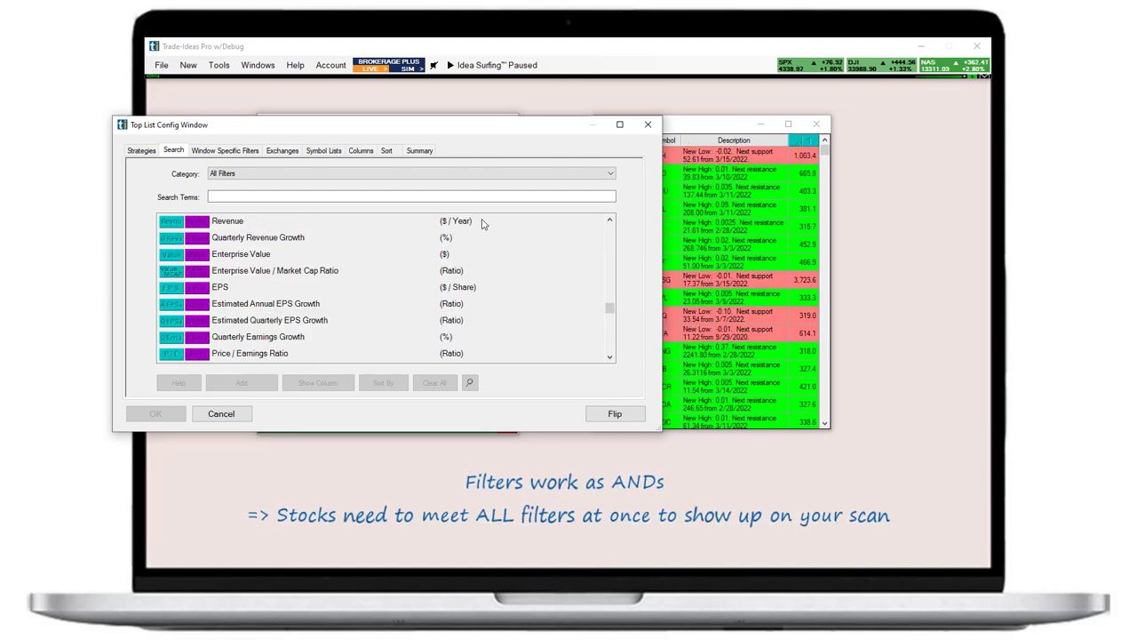
left_click(225, 149)
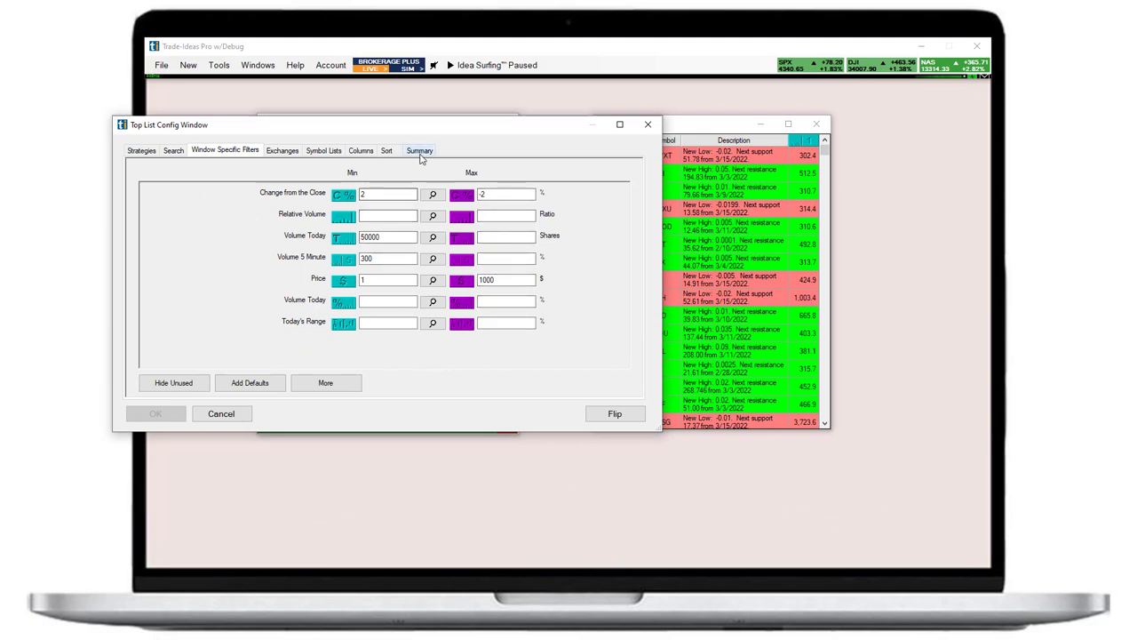
Read the 'The Action is Heating Up' summary: four filters and price-descending sort
left_click(418, 149)
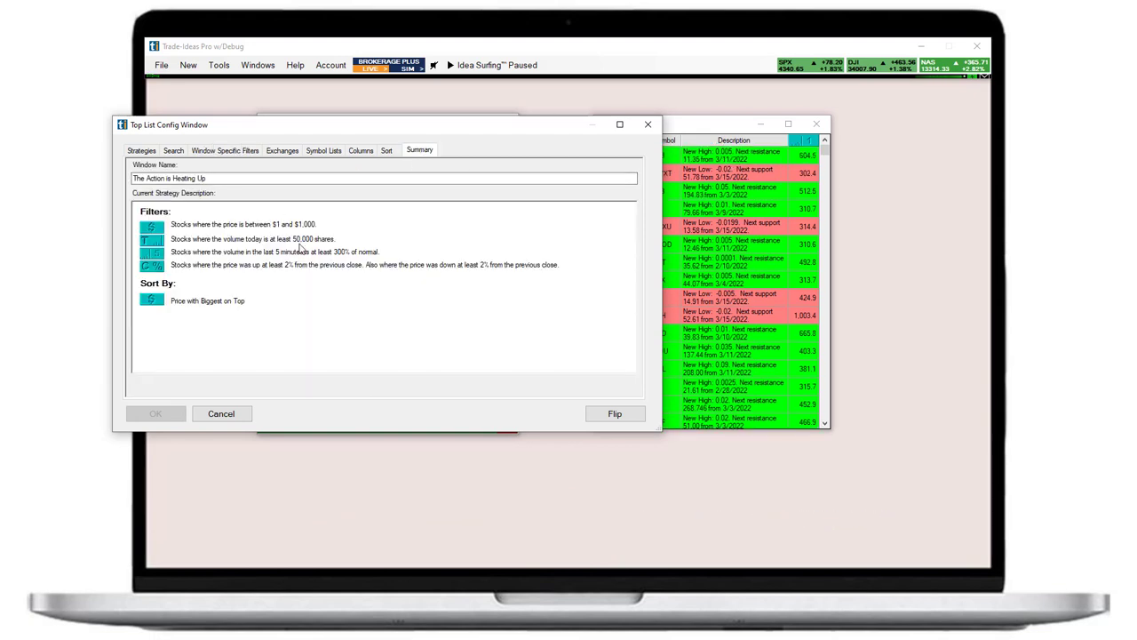
mouse_move(324, 274)
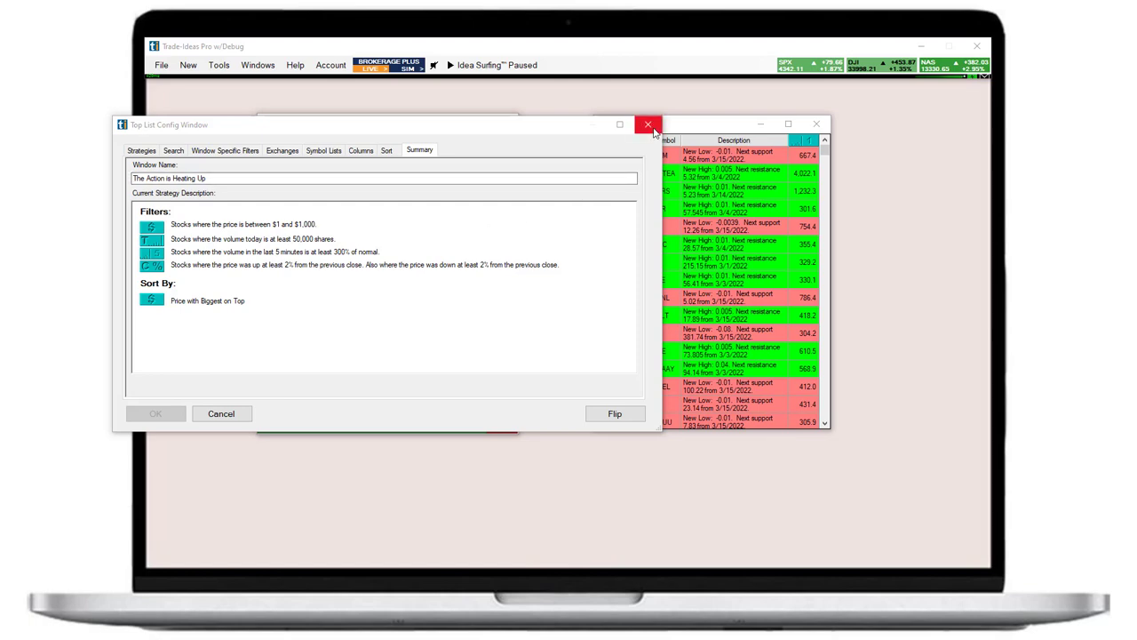
left_click(649, 125)
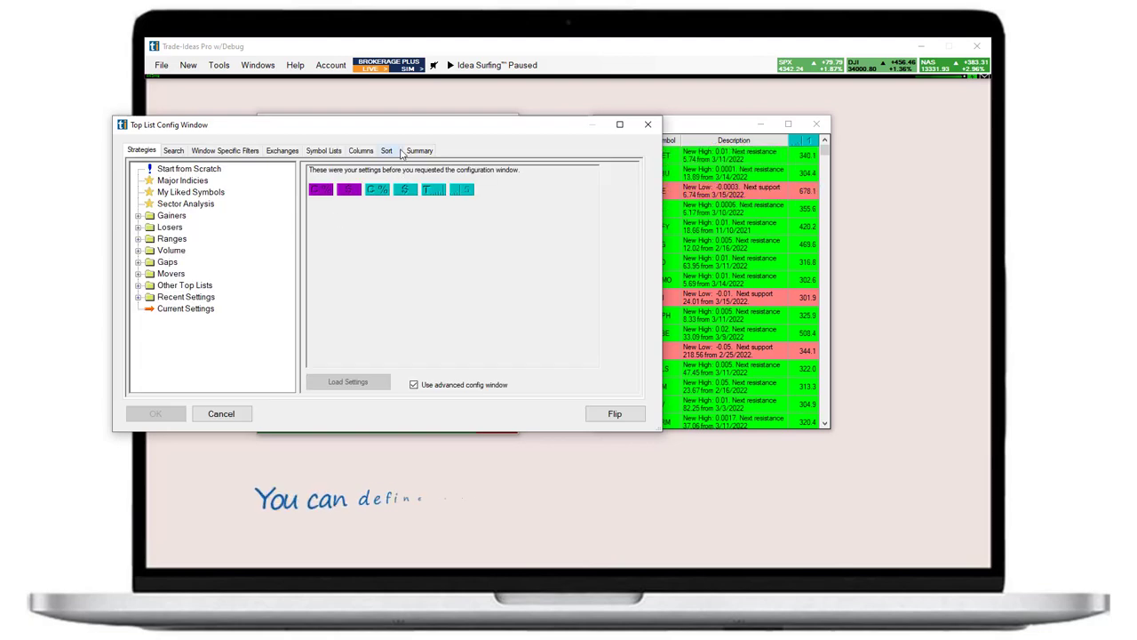
Sort the Top List by Volume Today (Shares), biggest on top, and apply it
left_click(386, 150)
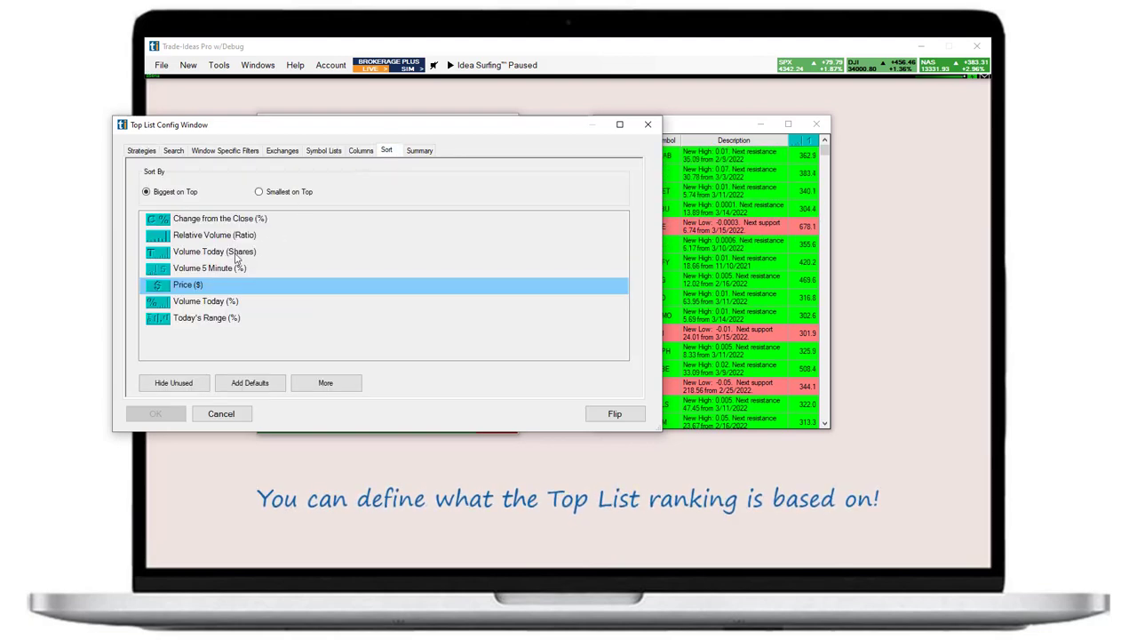
left_click(214, 251)
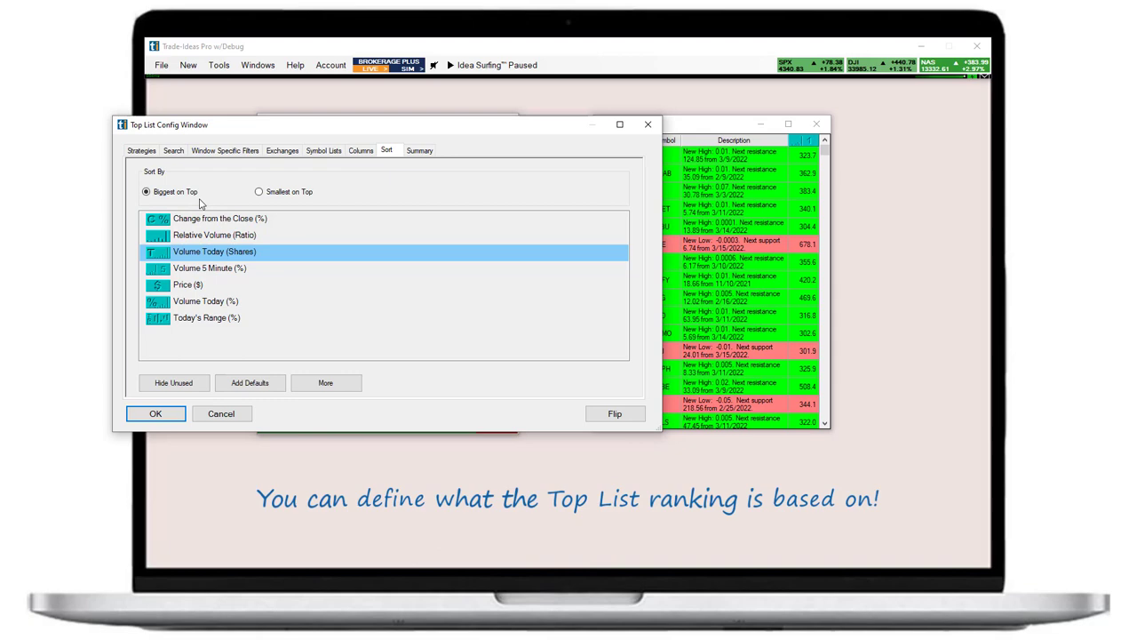
left_click(155, 414)
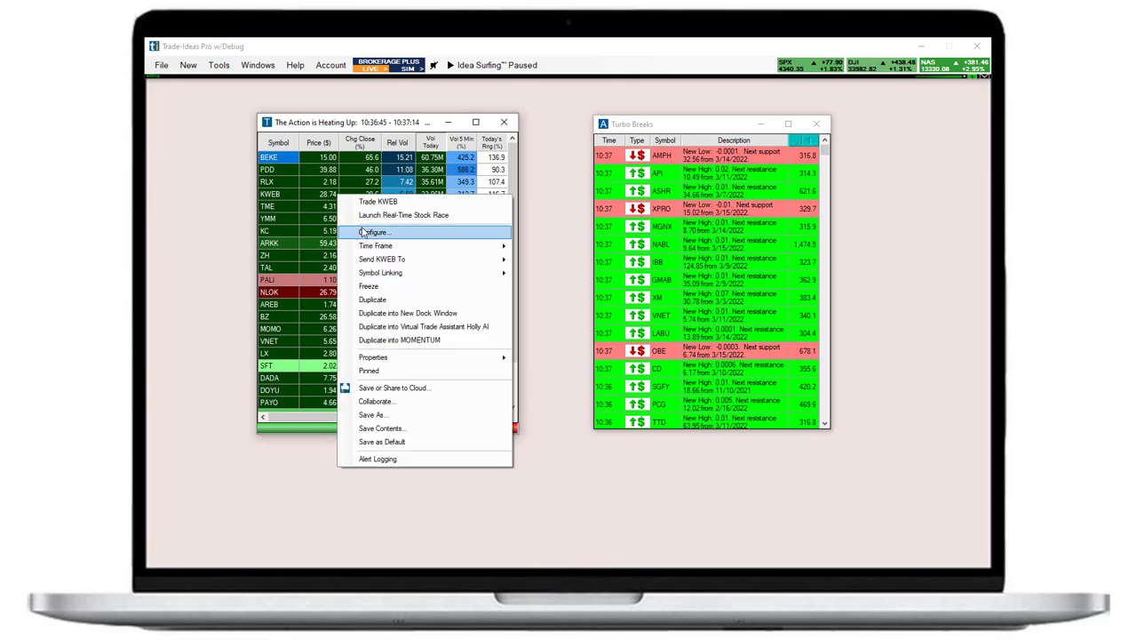
Re-sort the Top List by price, biggest first, from its configuration
left_click(376, 231)
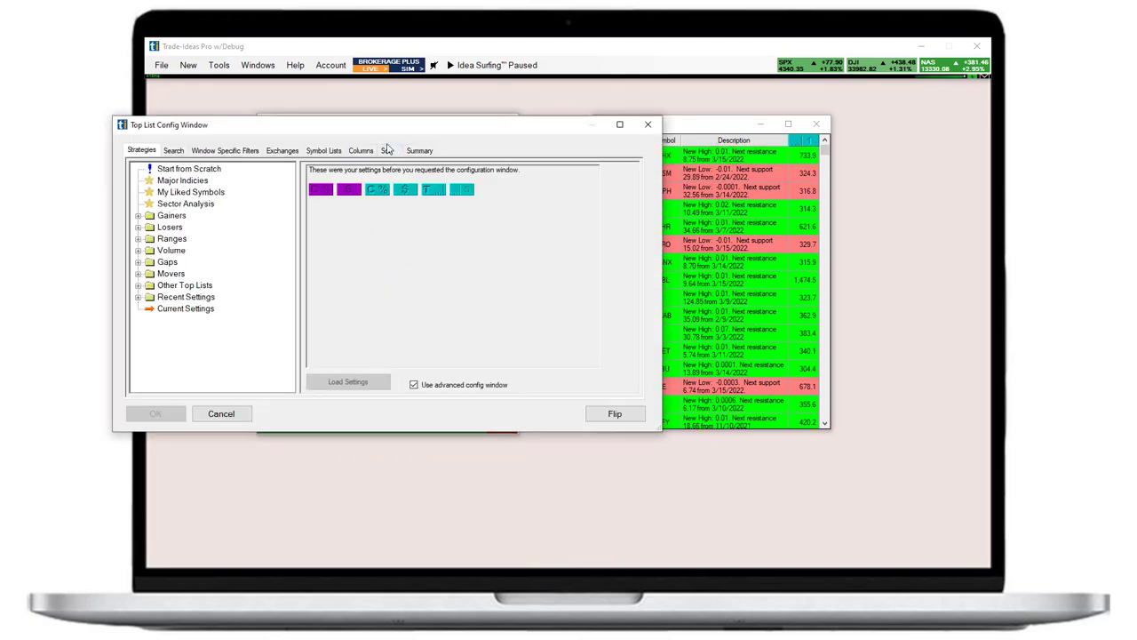
left_click(386, 150)
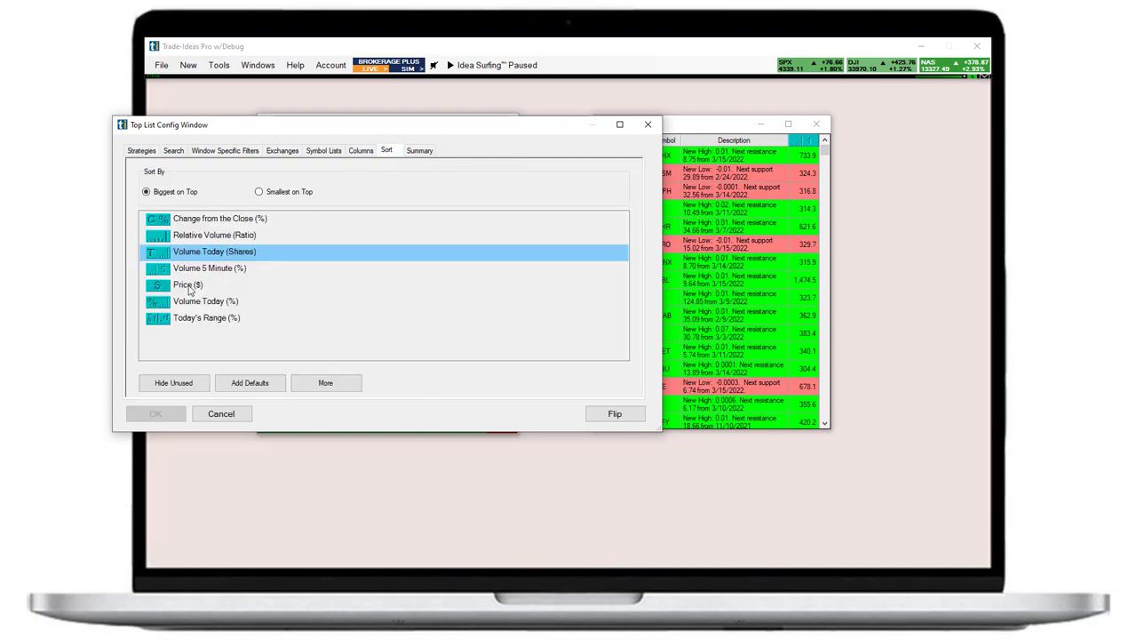
left_click(418, 149)
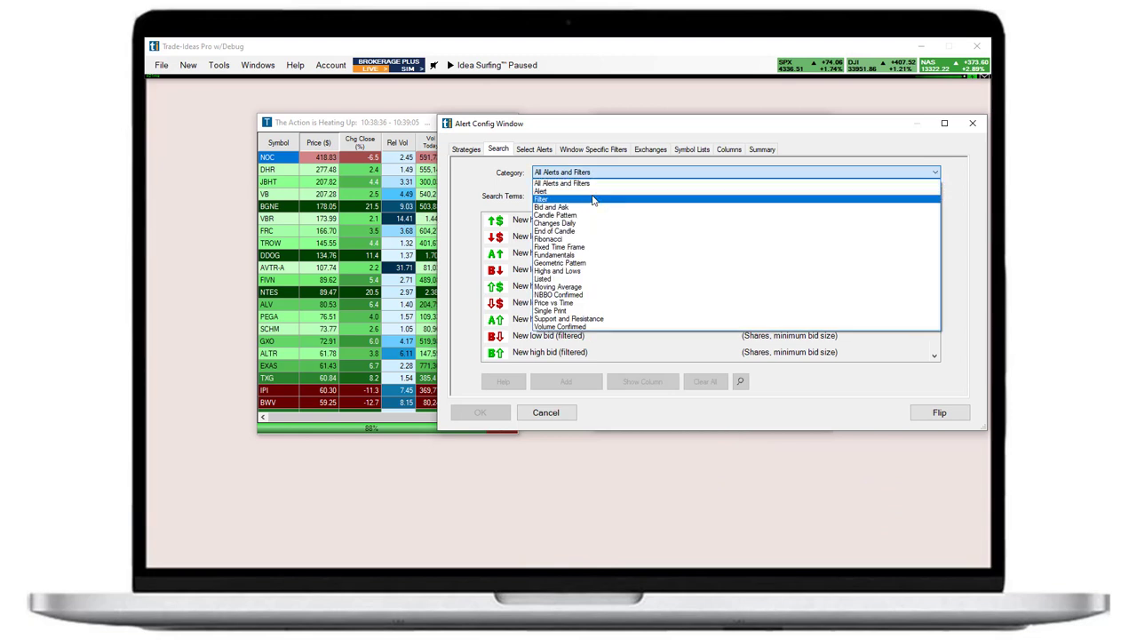
Browse the alert types, then view the 'Turbo Breaks' strategy summary
left_click(540, 191)
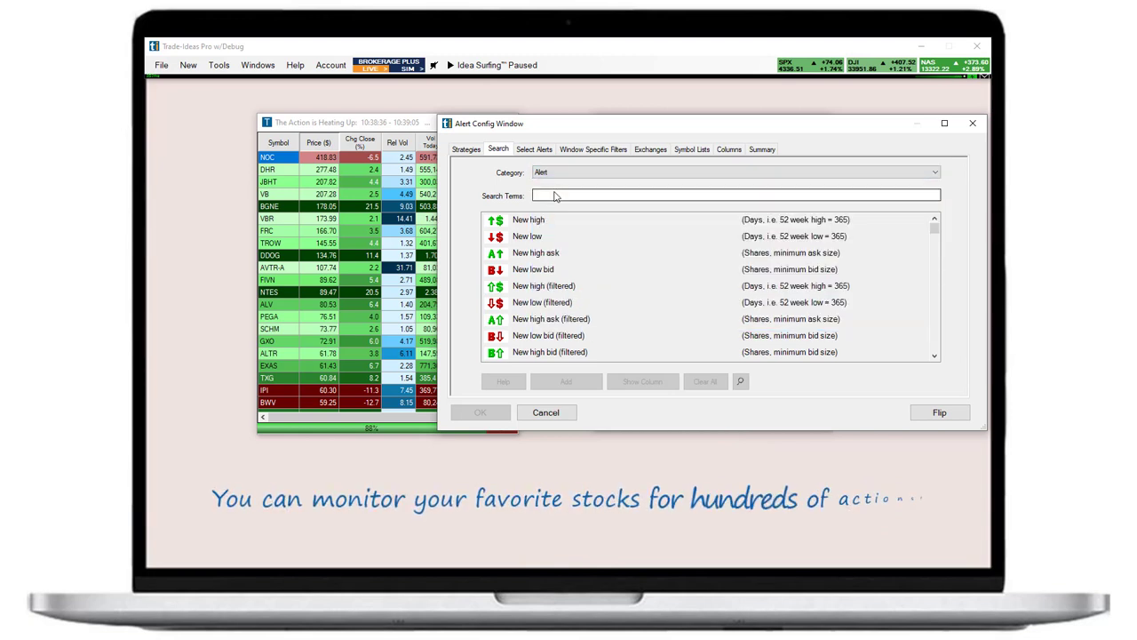
scroll("down", 3)
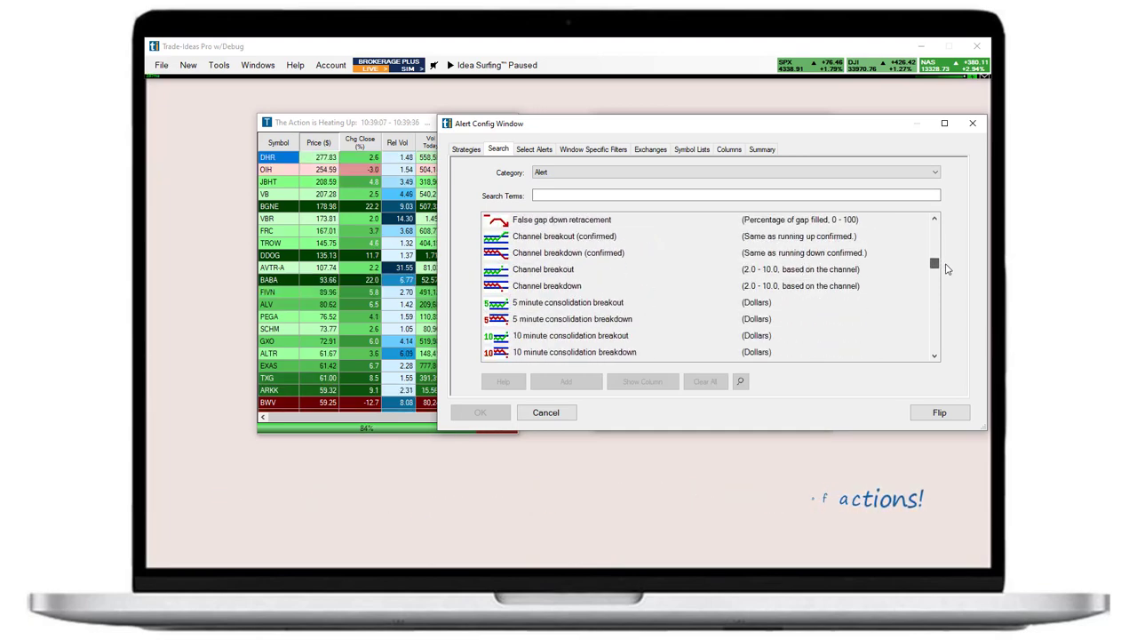
scroll("down", 3)
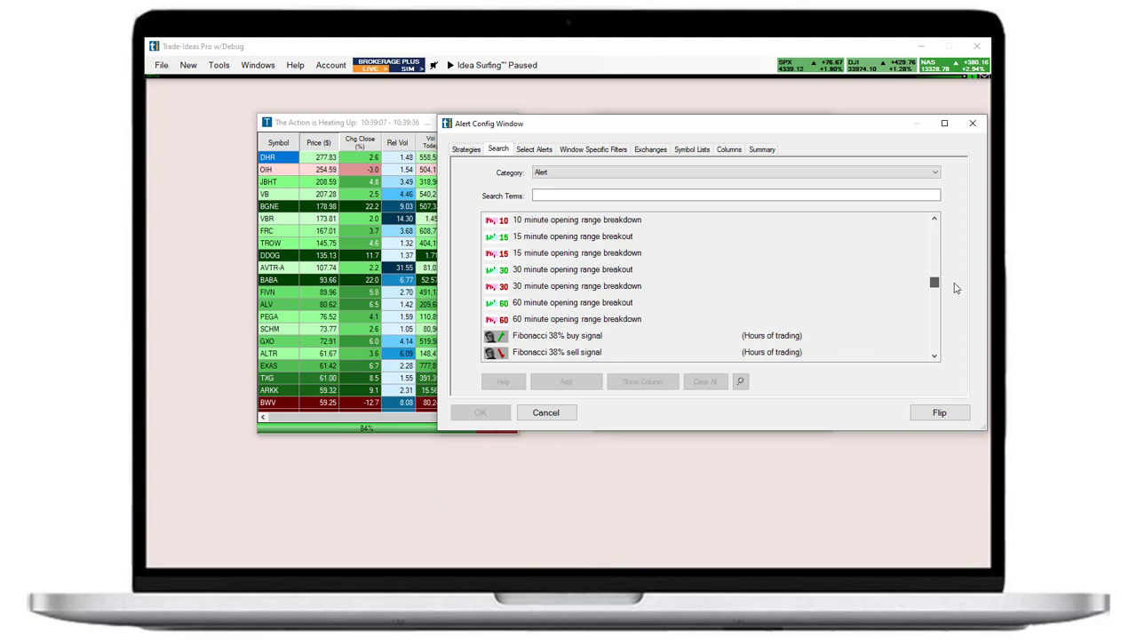
scroll("down", 3)
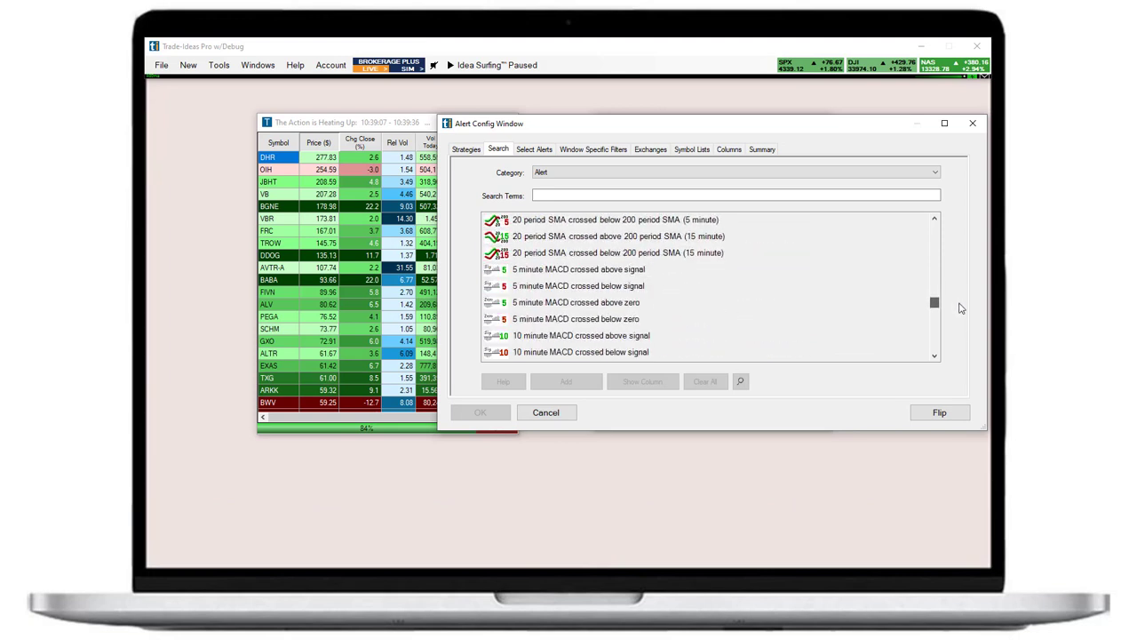
left_click(761, 148)
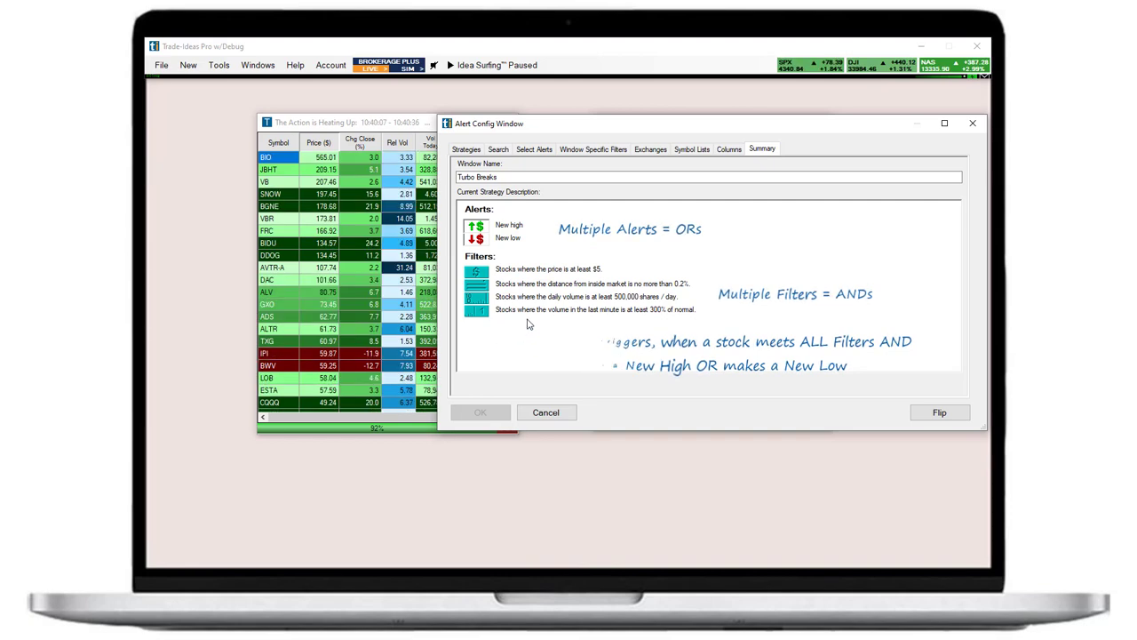
Add pullback-from-lows, standard deviation breakout, trading above, crossed below open and volume spike alerts
left_click(498, 148)
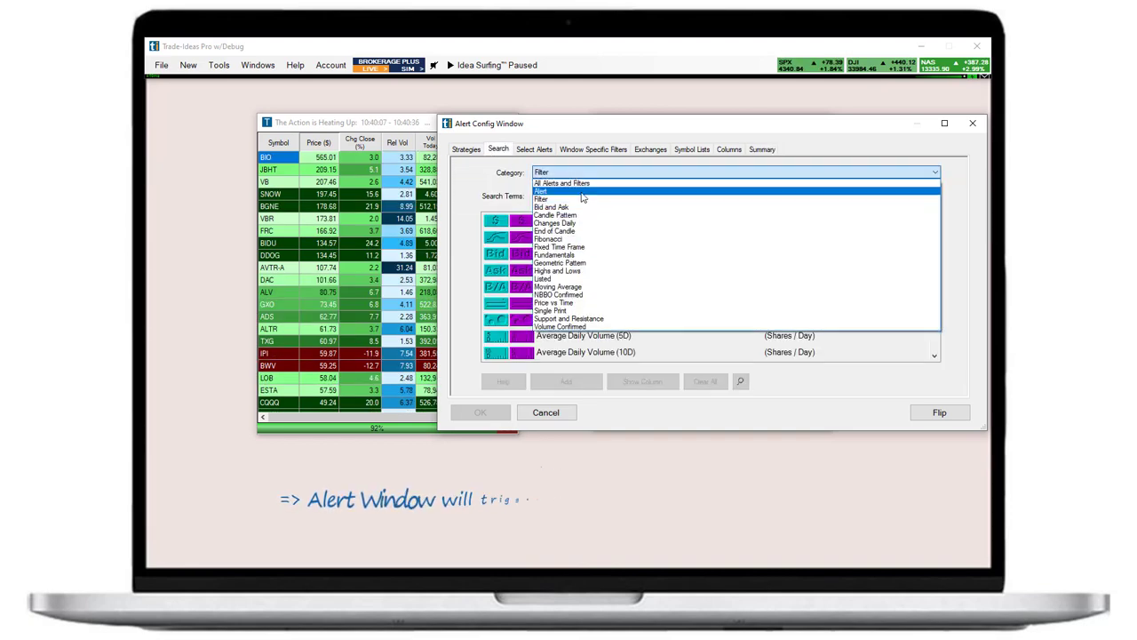
left_click(540, 191)
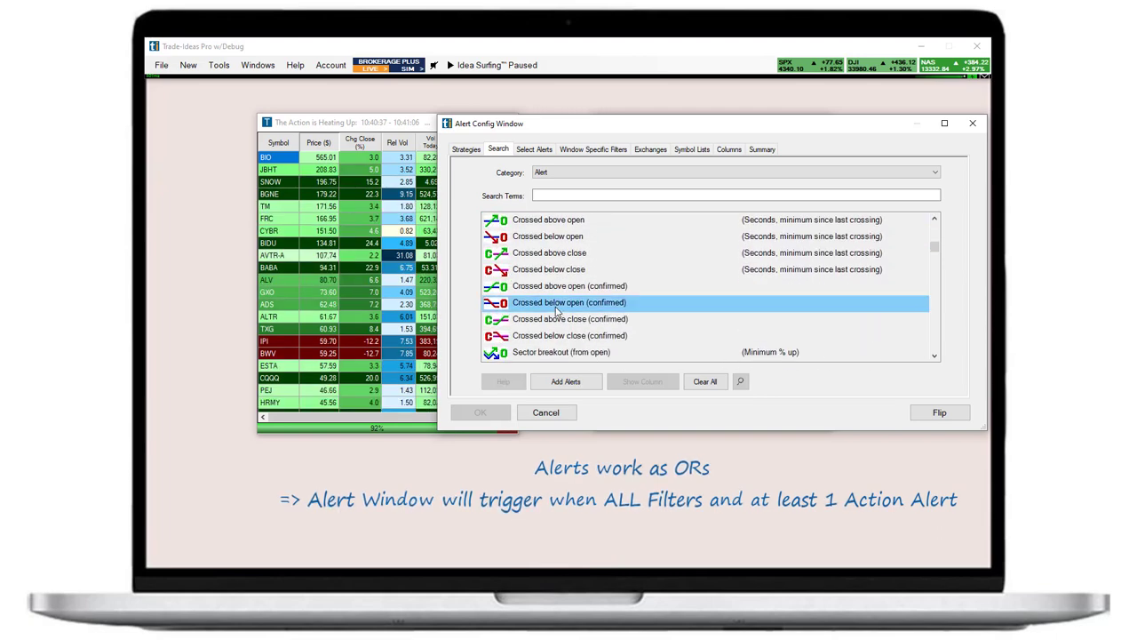
left_click(761, 148)
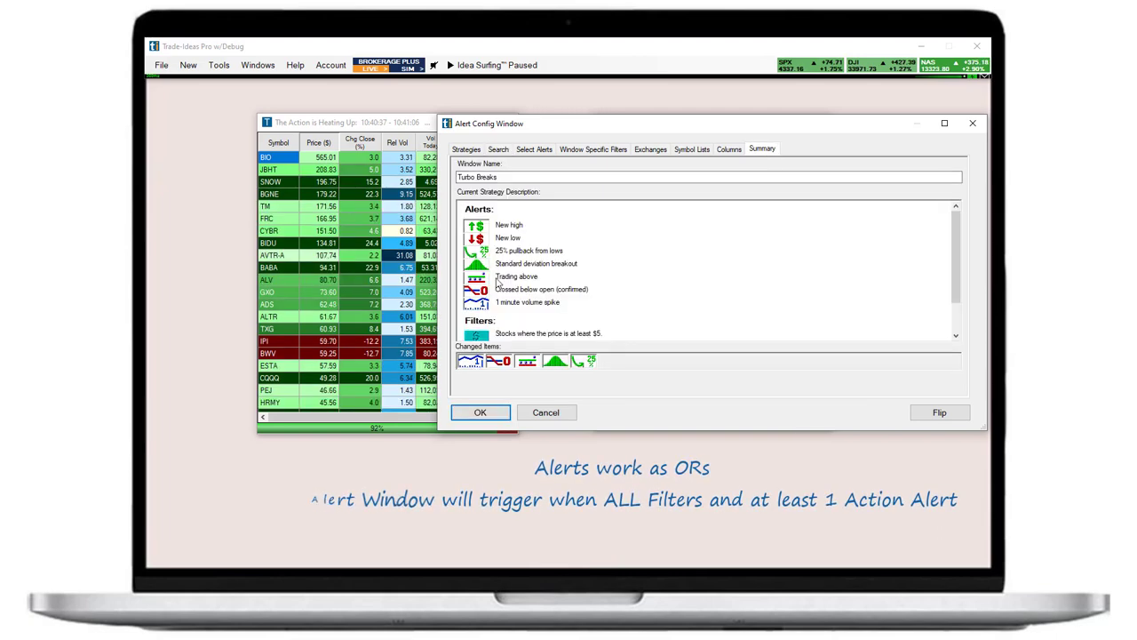
left_click(479, 412)
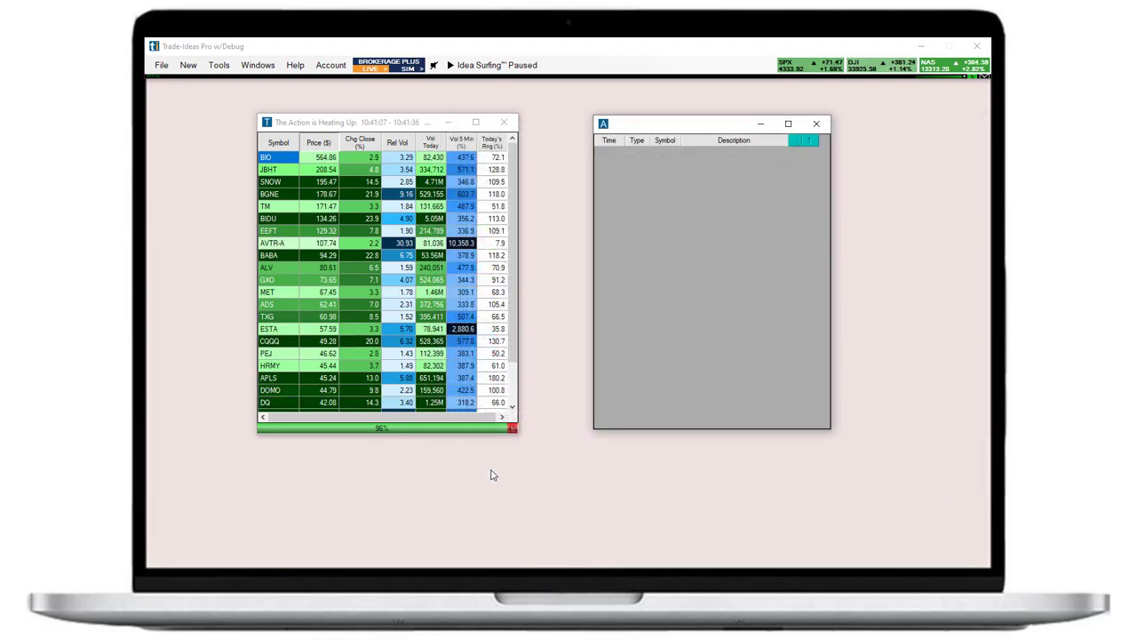